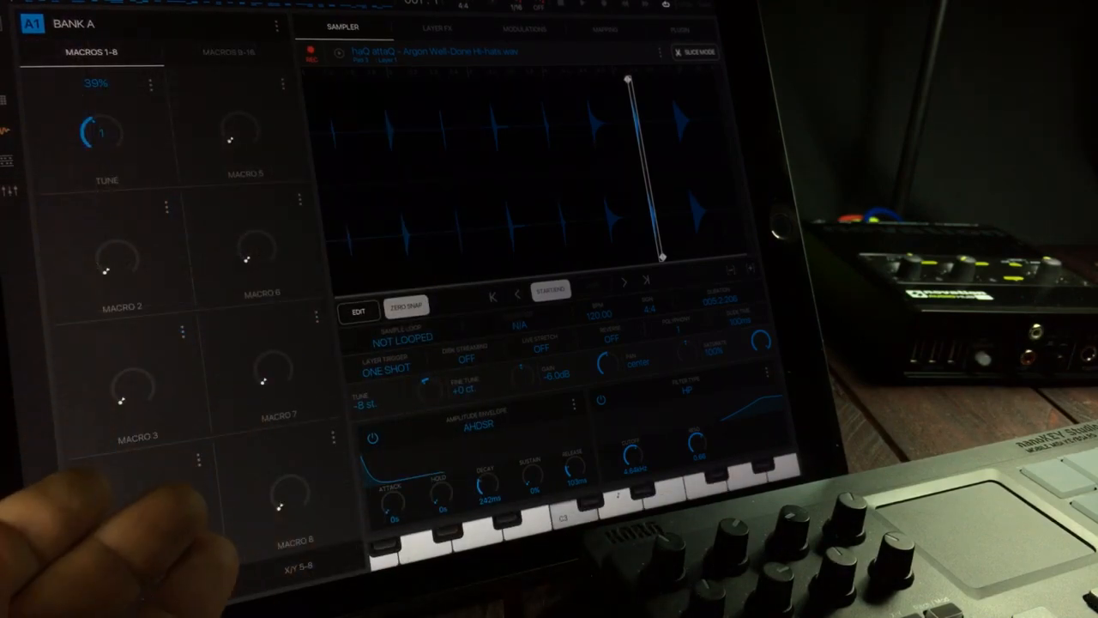
Switch the sampler macro panel to the MACROS 9-16 page, then back to macros 1-8
click(227, 52)
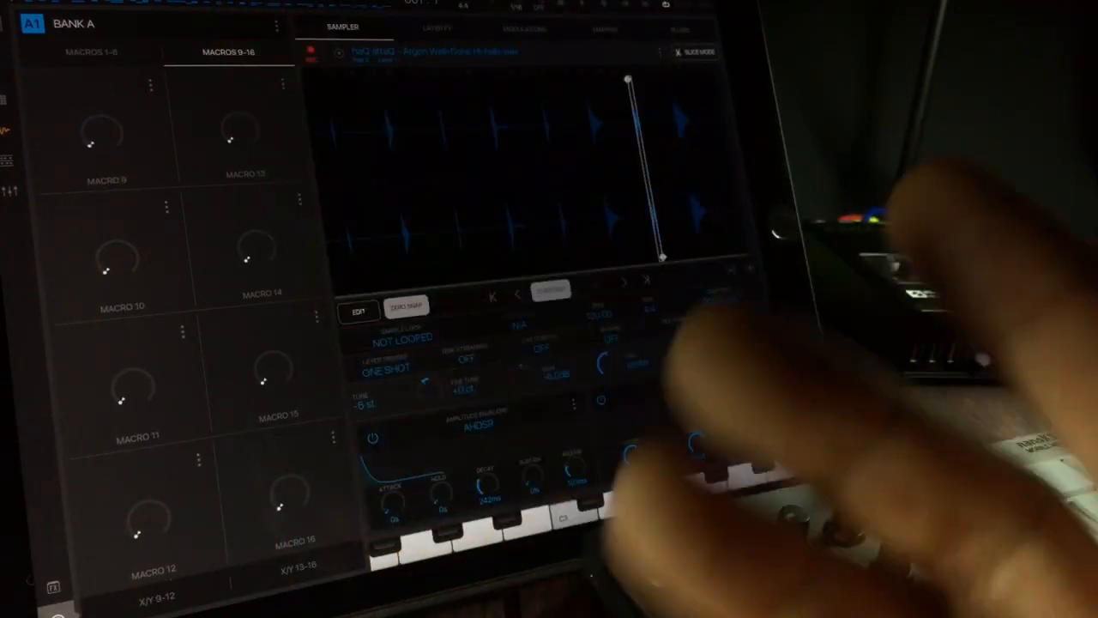
click(91, 52)
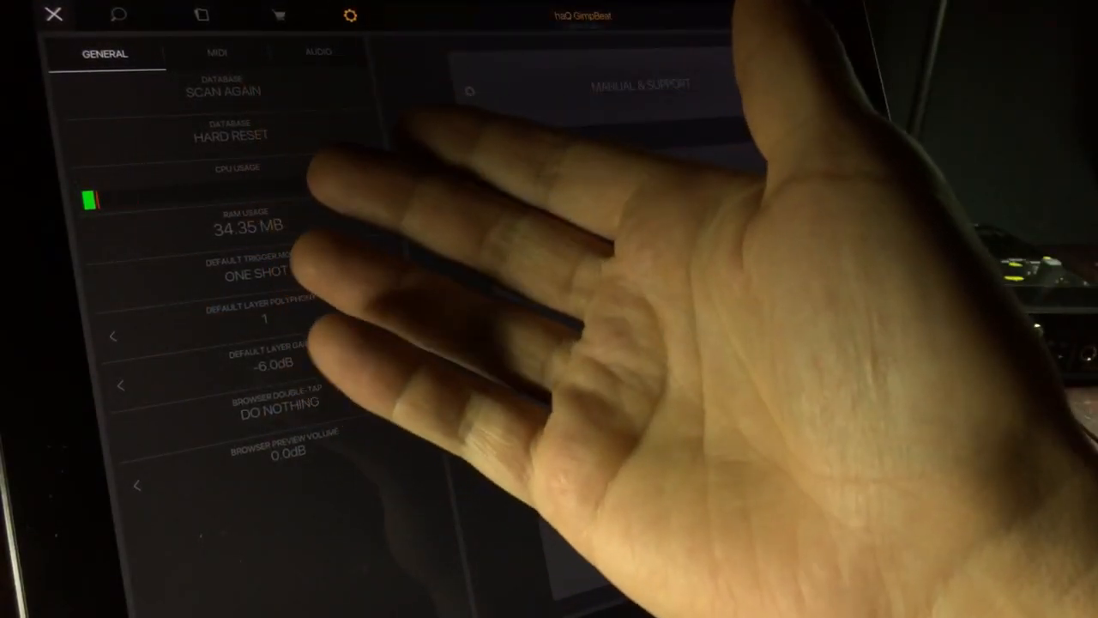
Show the GENERAL settings page with database, CPU and RAM usage
click(216, 53)
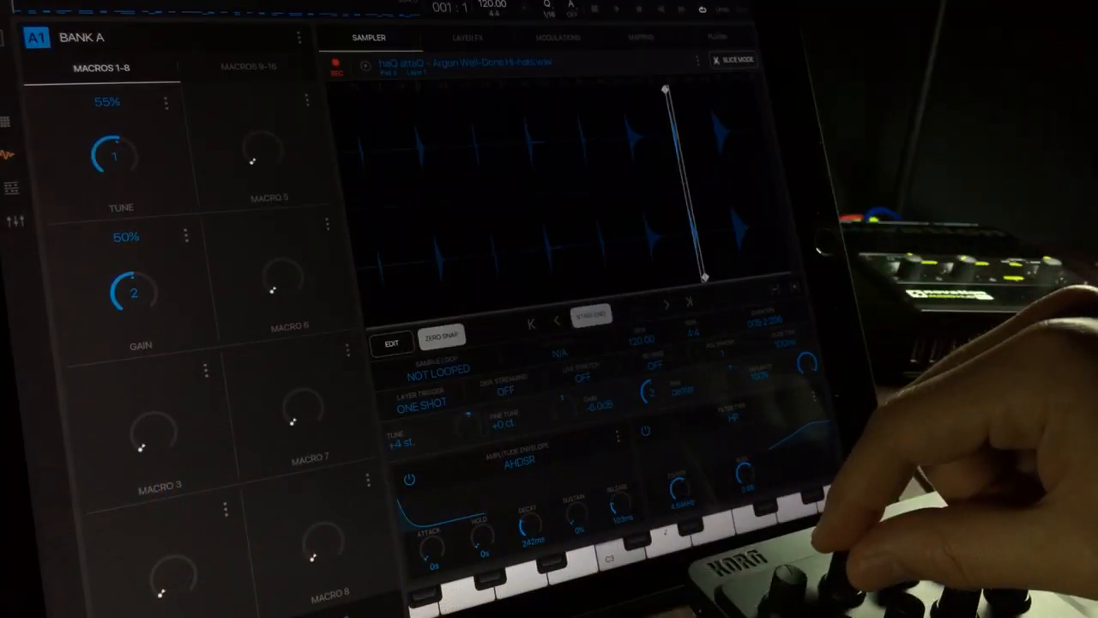
Lower the GAIN macro from 60% to 44%, bringing layer gain to about -9.9 dB
drag(134, 291, 124, 309)
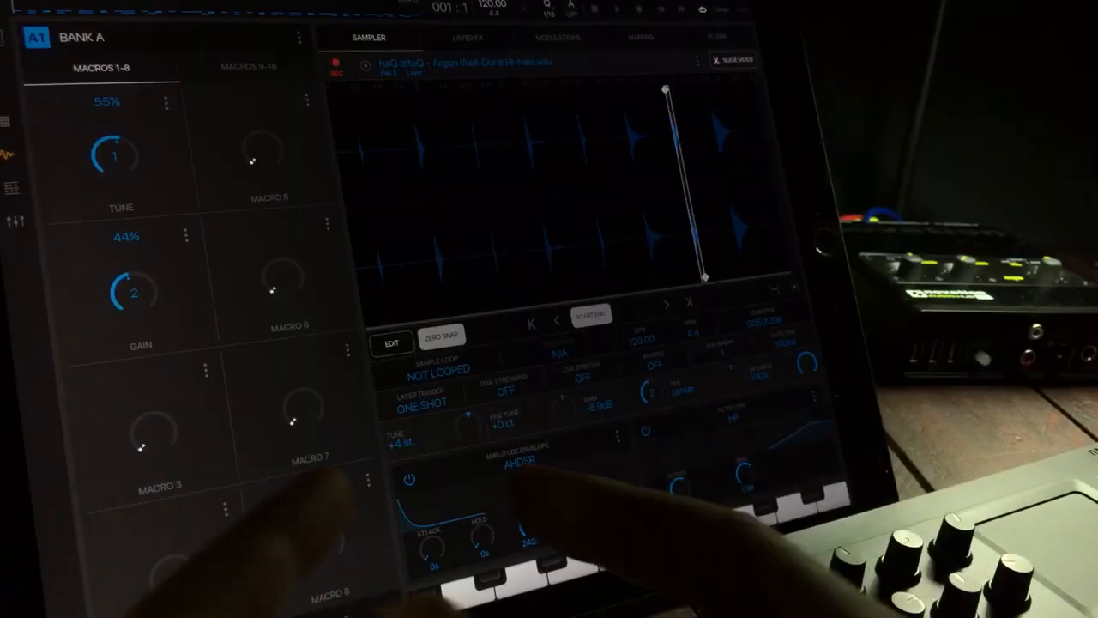